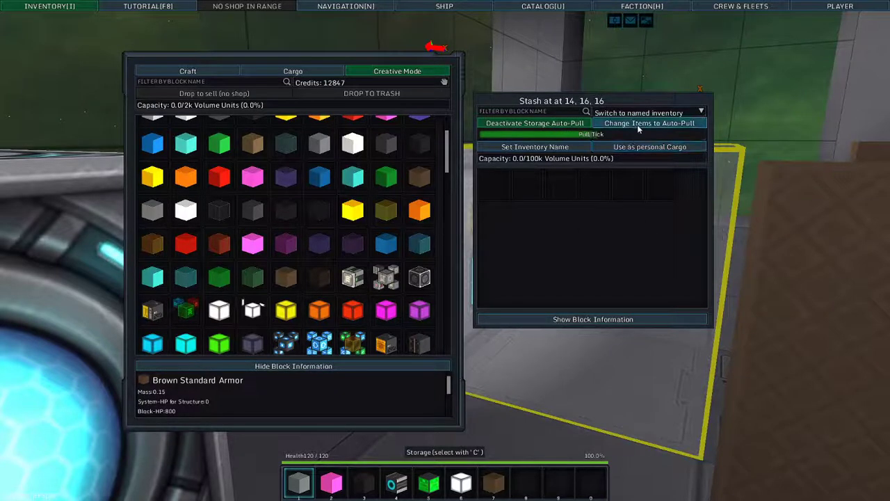
mouse_move(320, 142)
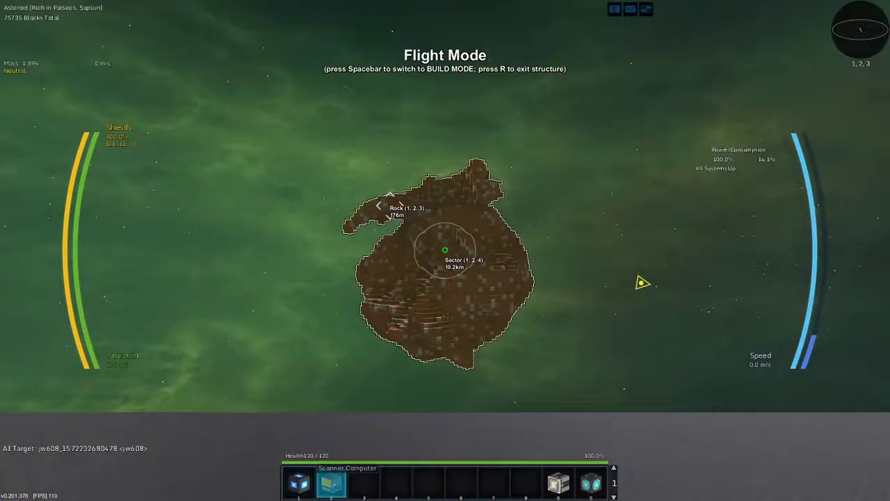
- Fire the salvage beams at the asteroid to begin carving into it
click(331, 481)
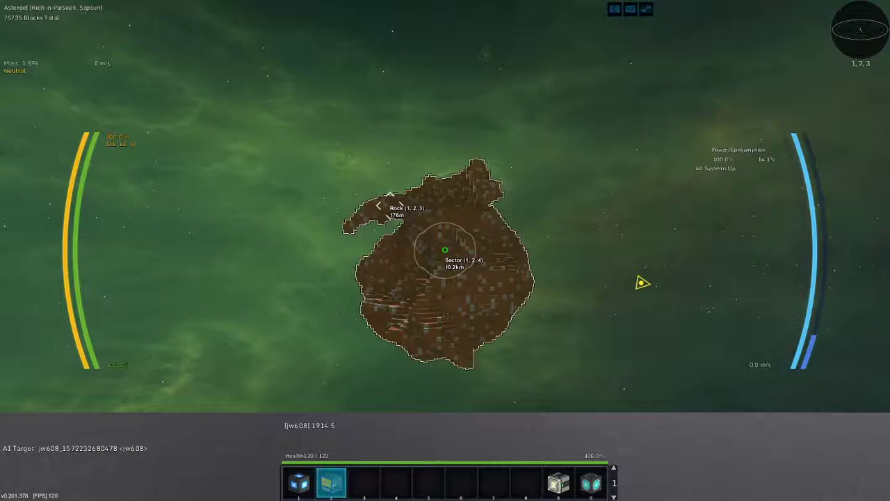
click(331, 481)
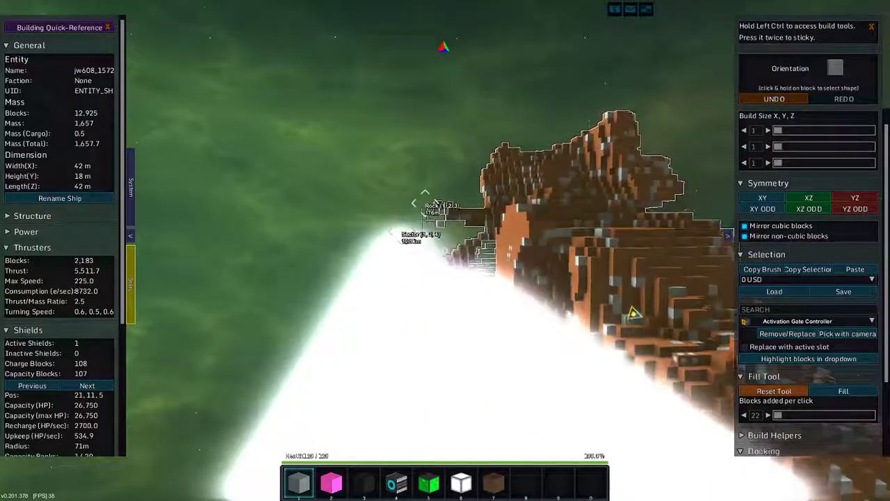
- Alternate between build and flight mode while salvaging until cargo mass reaches 2.0
key(space)
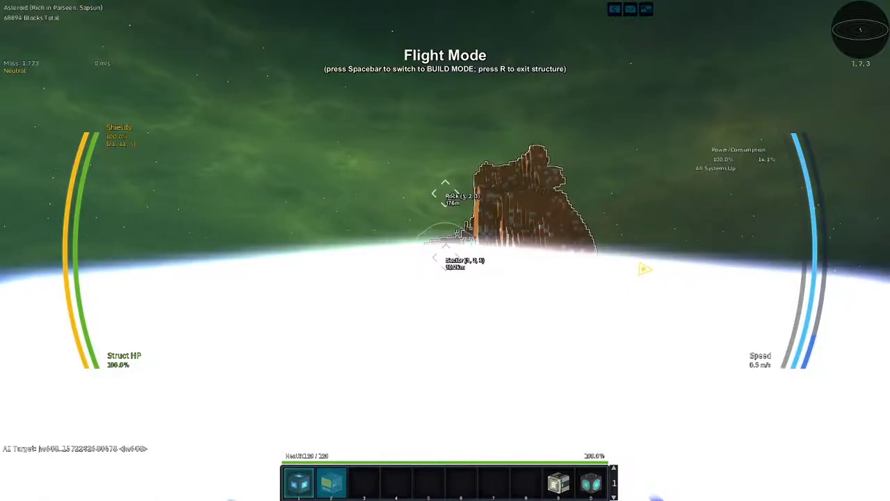
key(space)
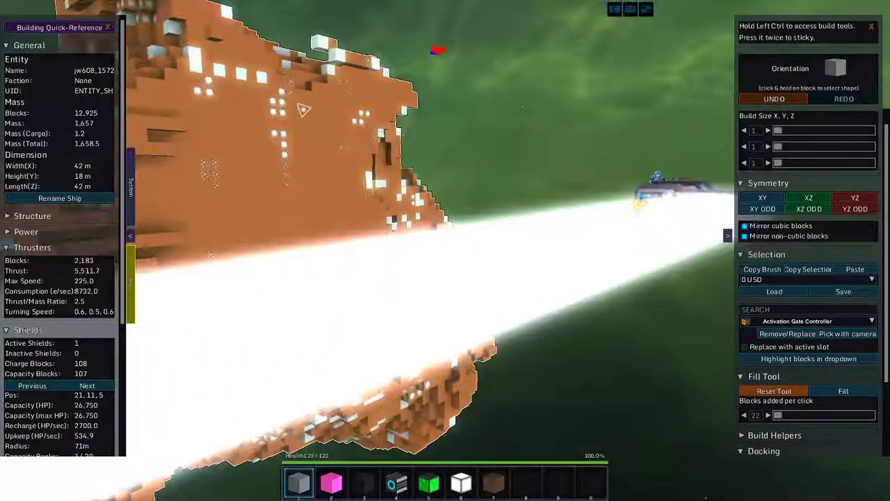
key(space)
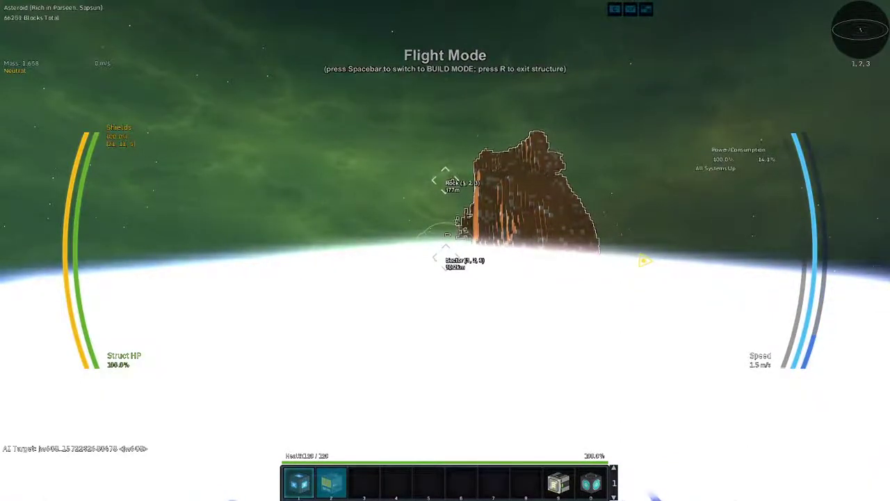
key(space)
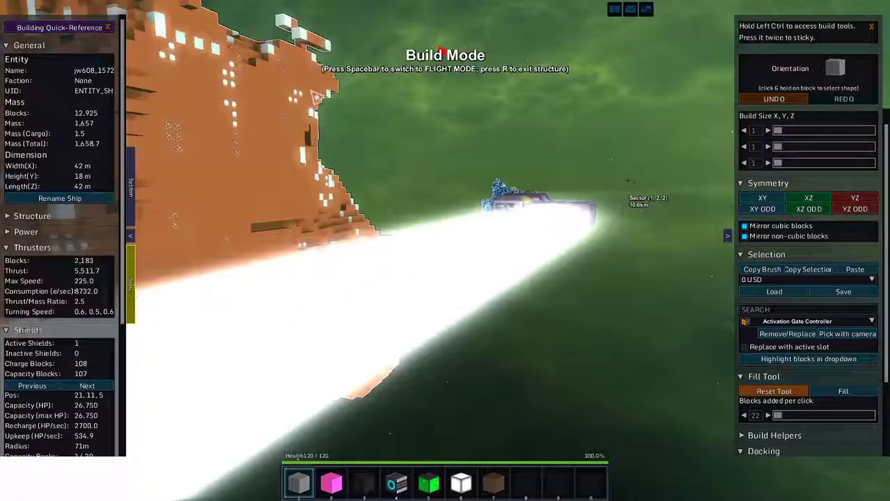
key(space)
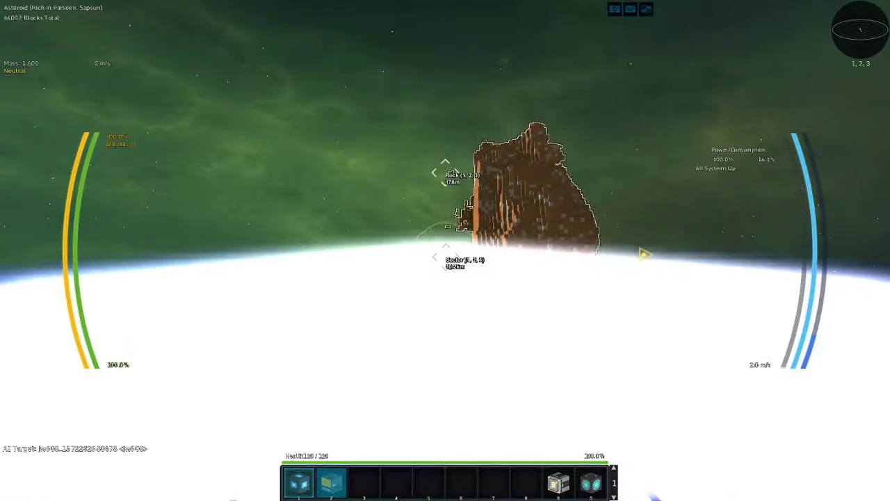
key(space)
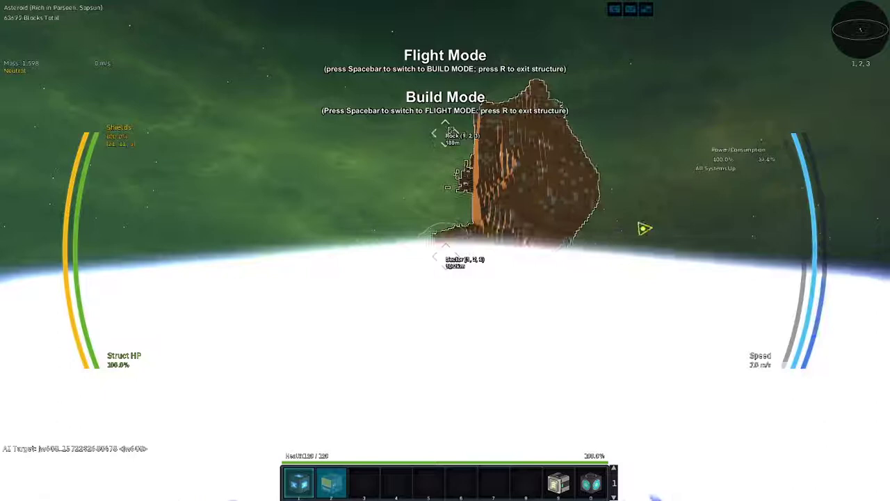
key(space)
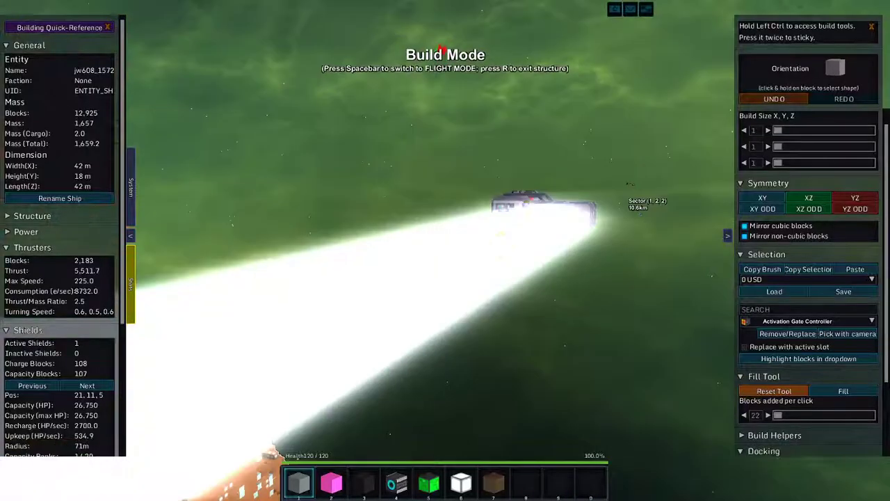
key(space)
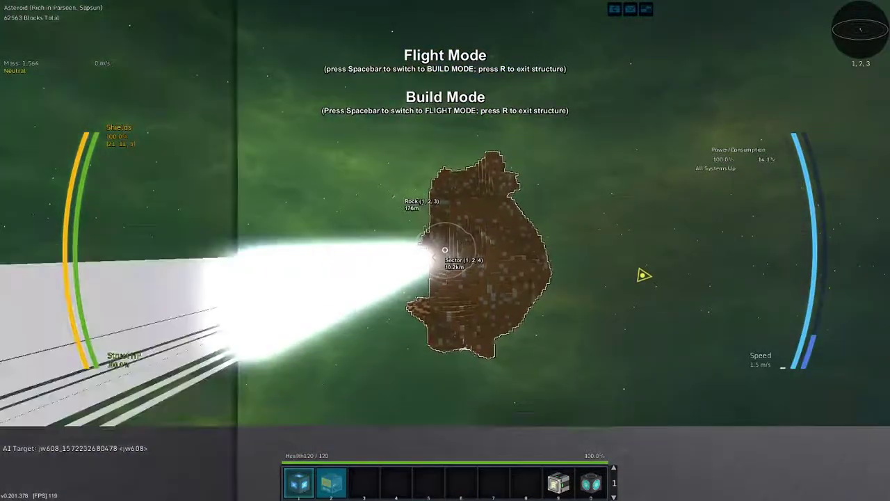
- Switch to build mode and keep the salvage beam cutting until cargo mass reaches 5.1
key(space)
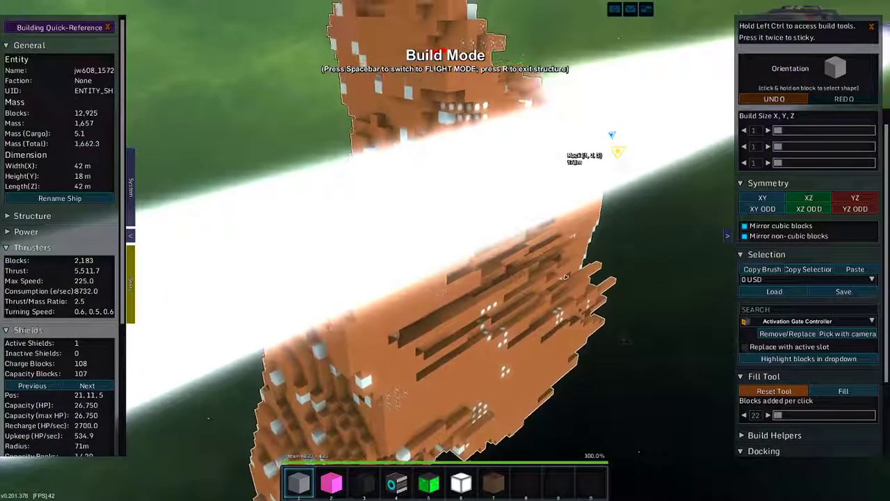
key(space)
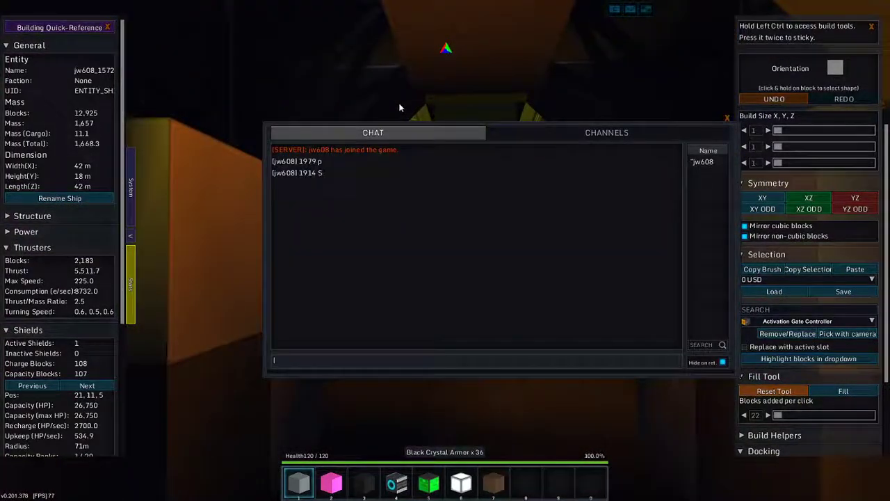
mouse_move(299, 184)
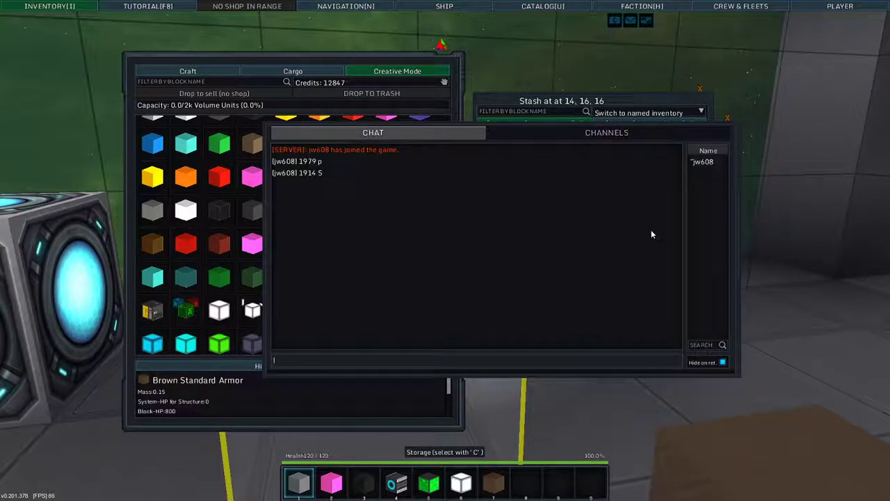
- View the chat channel list, then close chat to reveal the stash's four item stacks
click(606, 132)
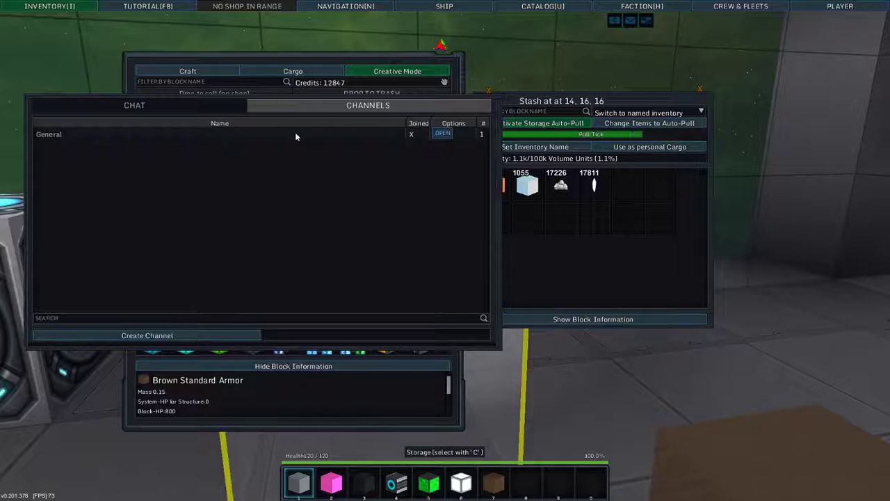
click(133, 106)
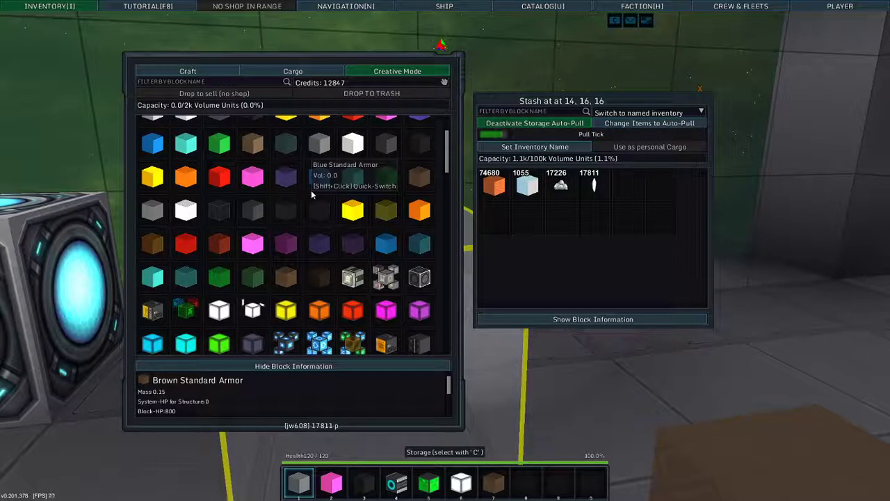
- Reopen chat and post the ore comparison '1979 > 17811 P'
key(enter)
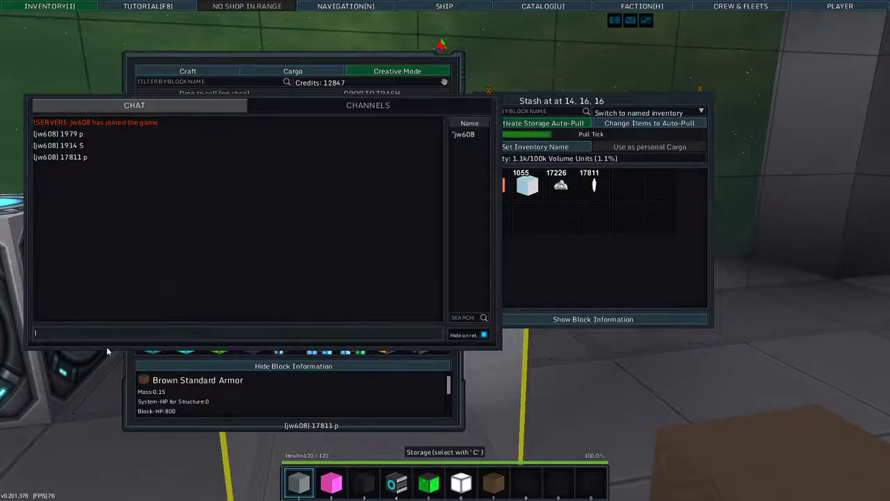
text(17226)
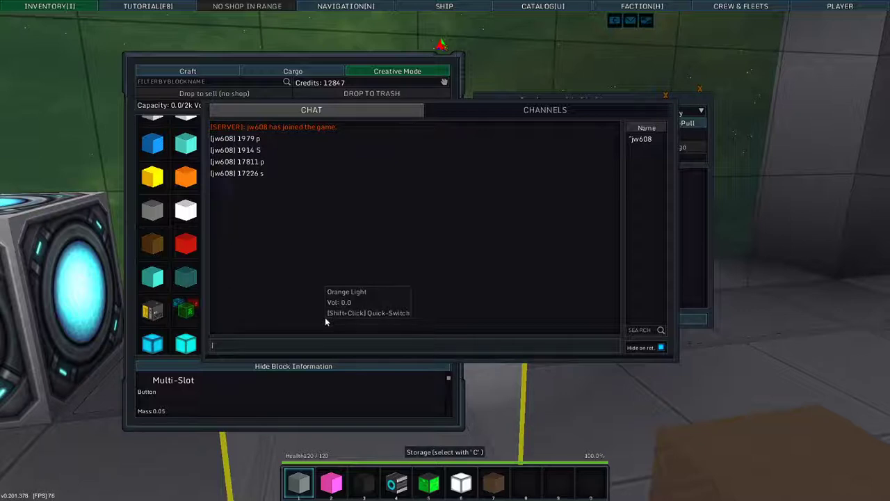
text(17)
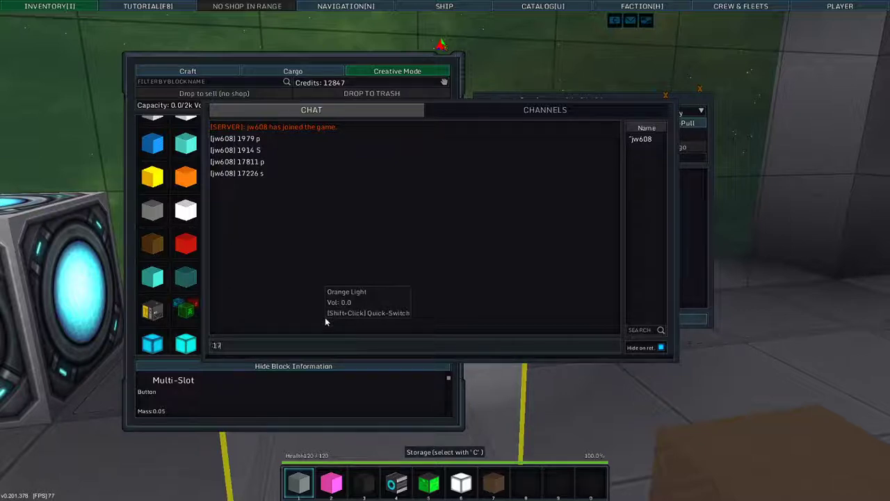
text(1979)
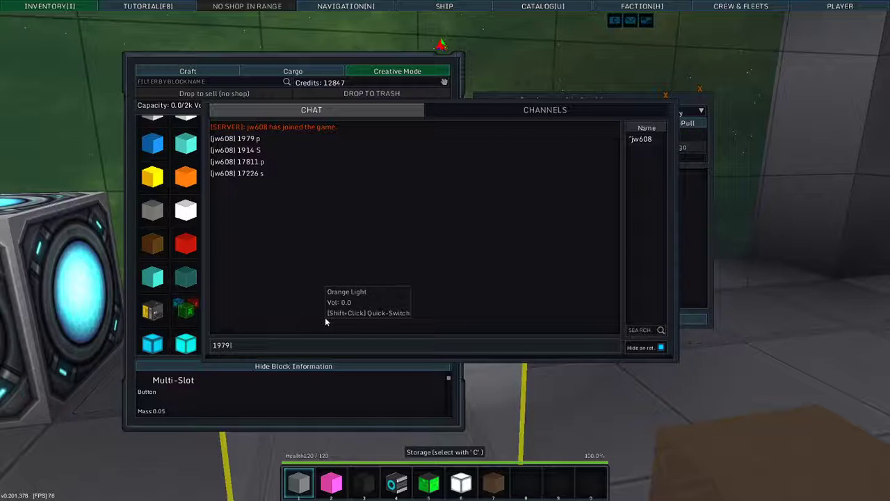
text(> 17811 p)
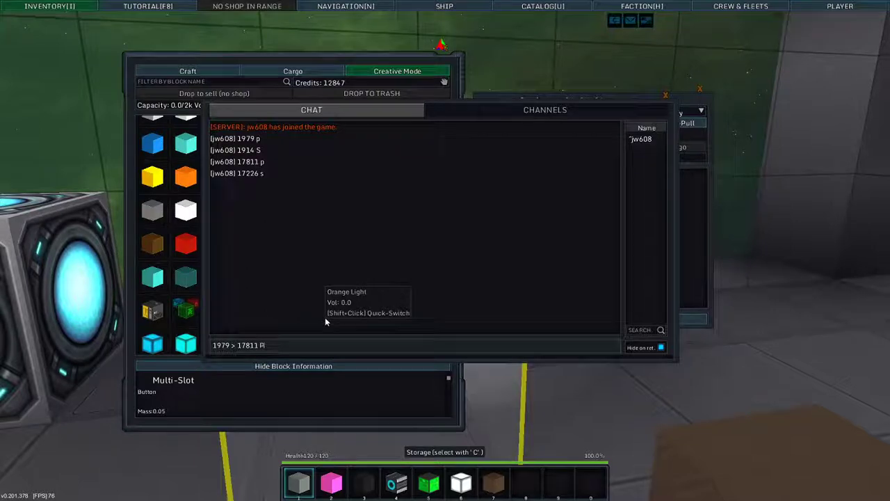
key(enter)
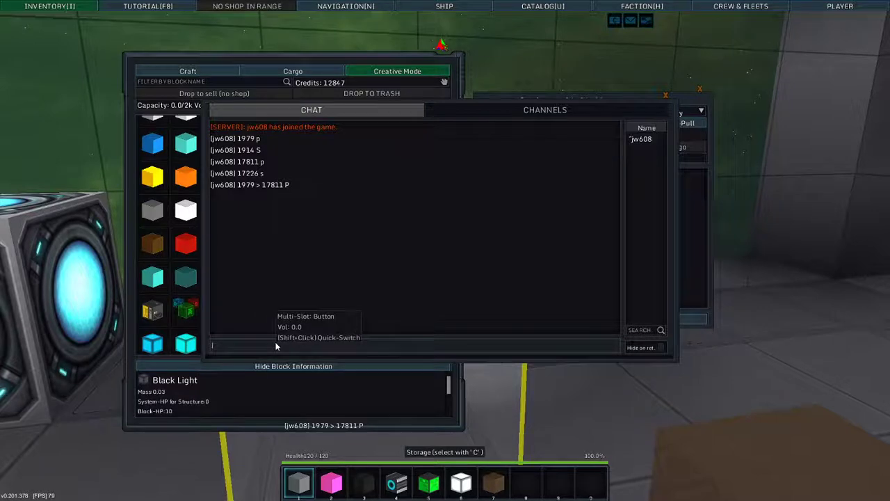
- Compose the second comparison message '1914 > 17226 S'
text(1914 >)
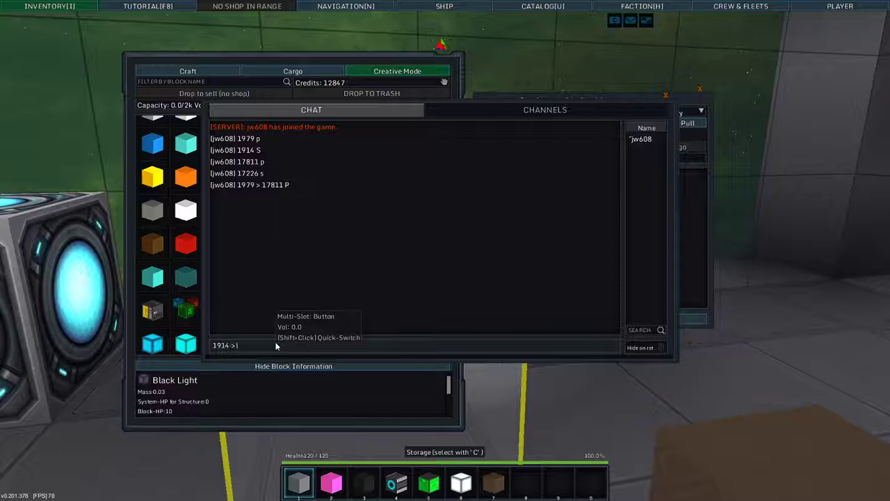
text(1)
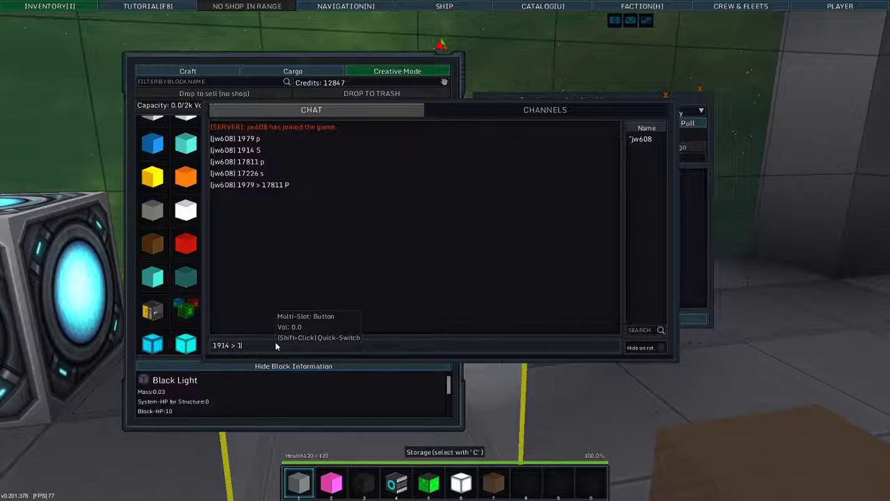
text(72)
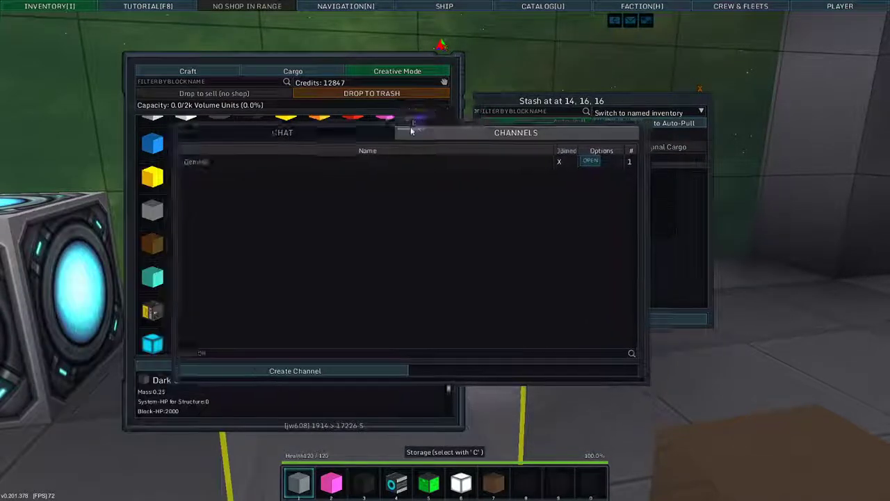
- Return to chat messages and post the '9x' ore yield summary
click(284, 132)
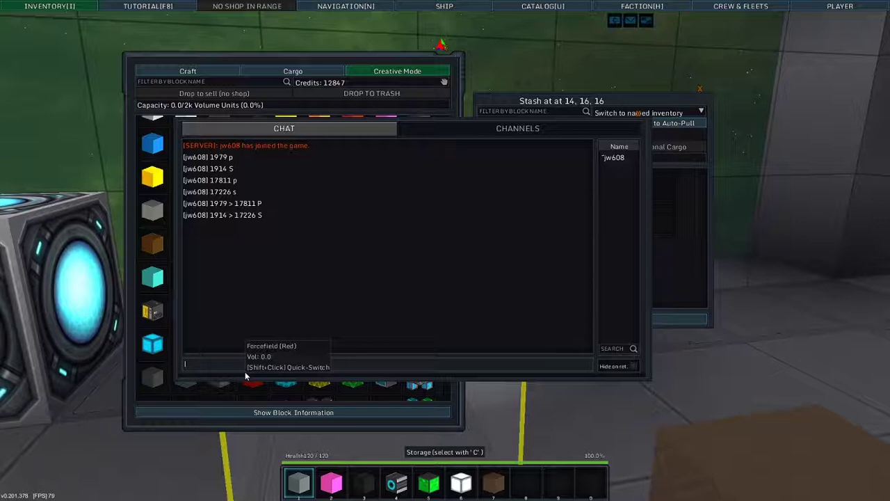
text(5)
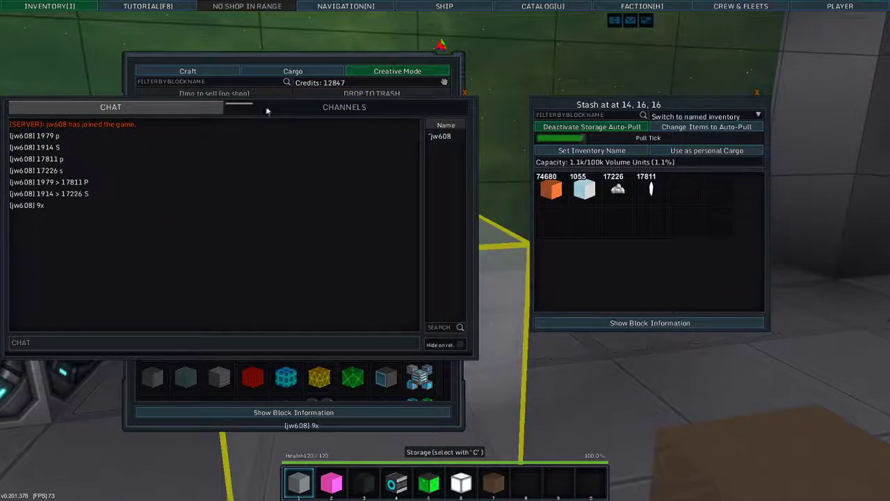
- View the channel list and close the chat window before opening the reactor screen
click(344, 105)
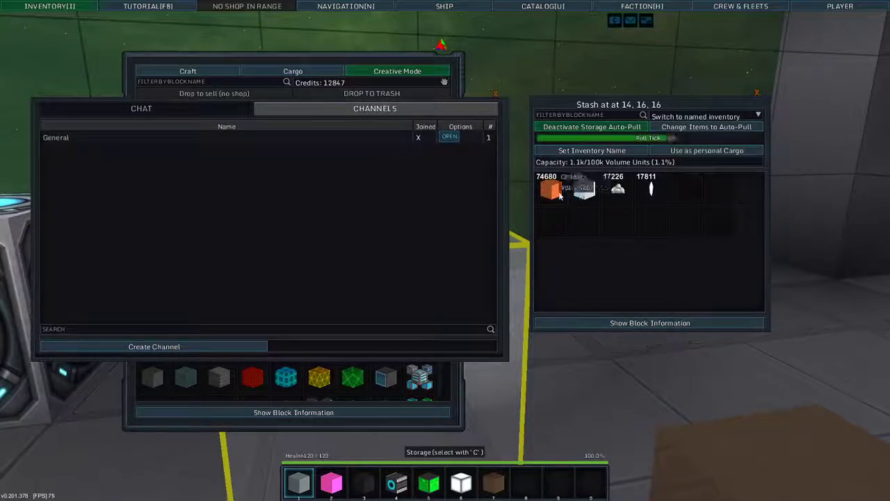
click(142, 108)
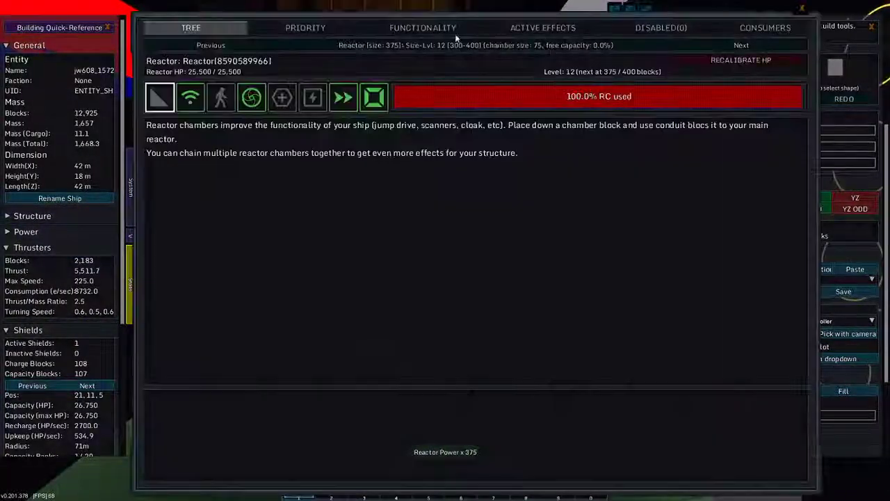
- Show the reactor's installed chambers and open the logistics tree listing Mining Bonus 1 and 2
click(373, 97)
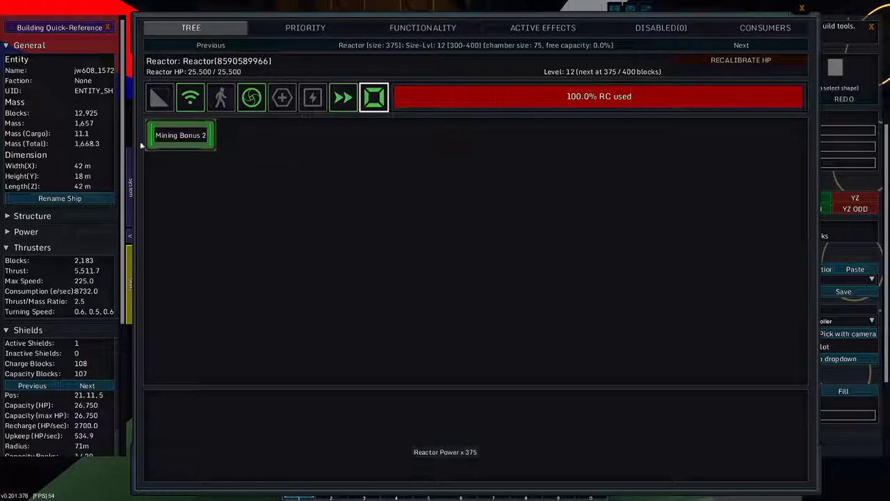
click(181, 135)
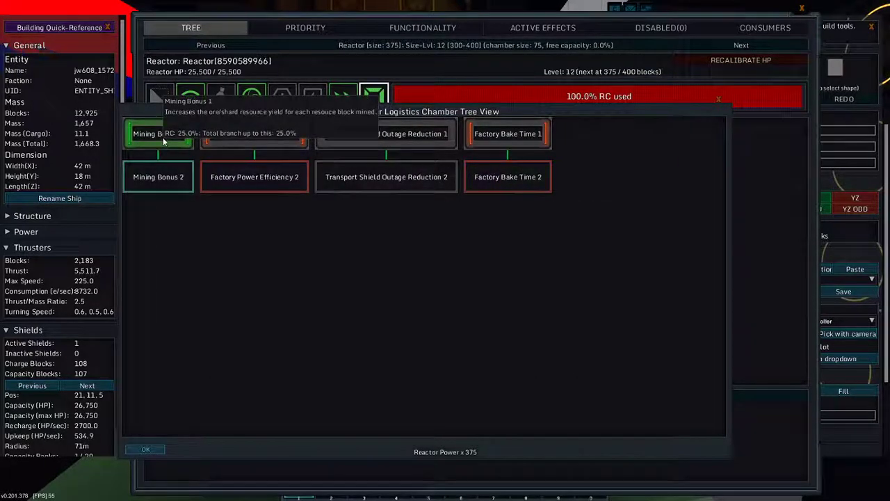
mouse_move(158, 177)
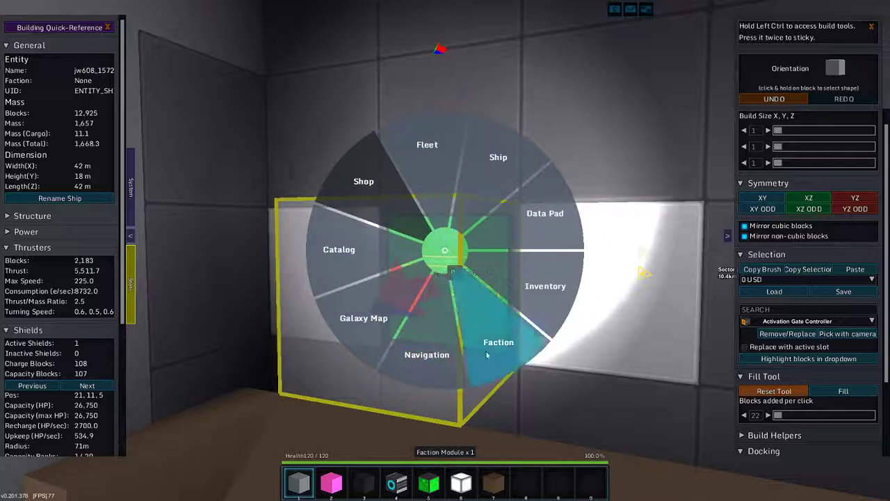
- Create the faction '608 Ind' from the faction screen, then return to flight mode
click(498, 342)
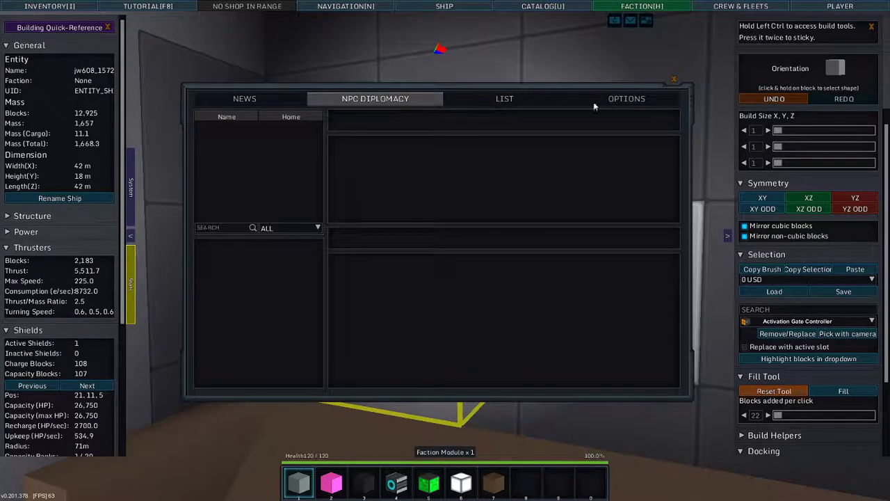
click(626, 97)
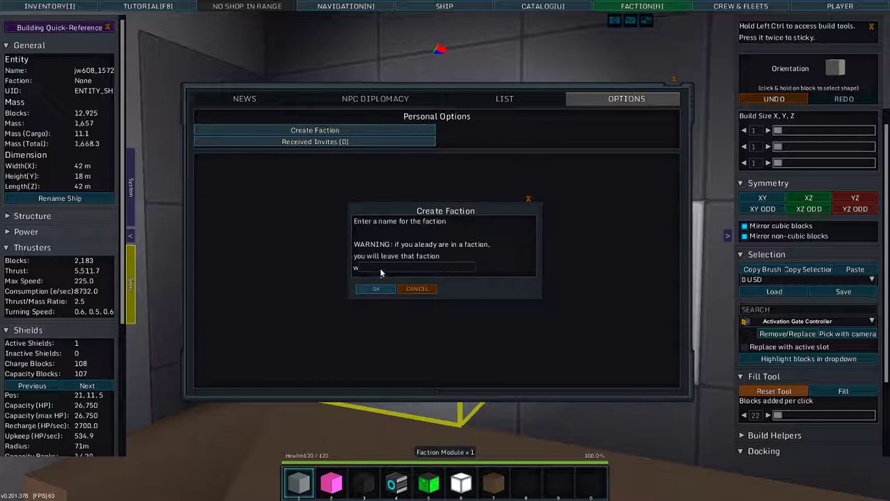
text(608 Ind)
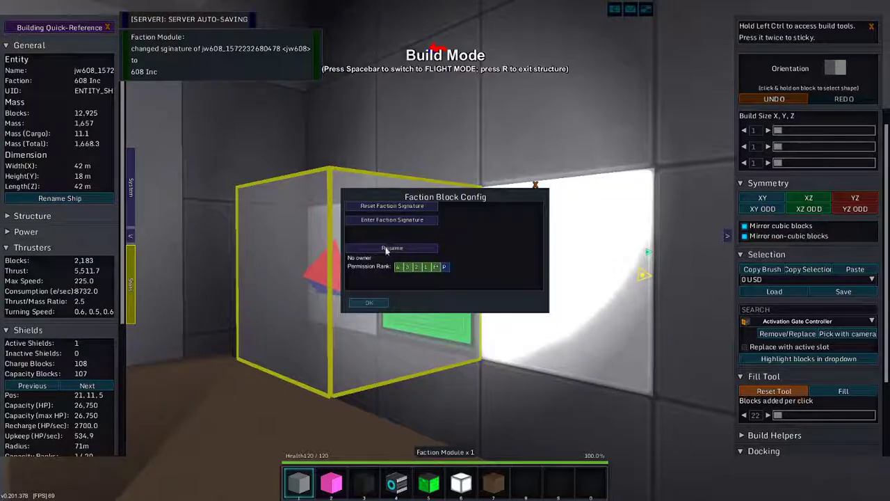
key(space)
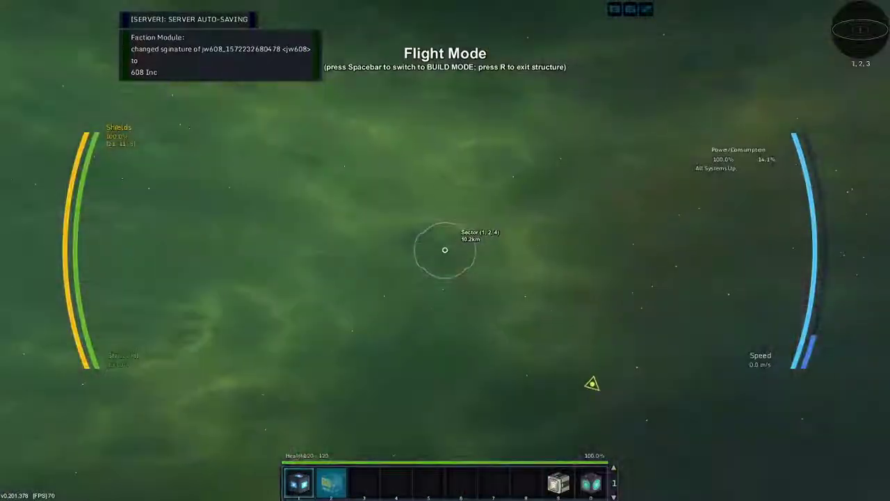